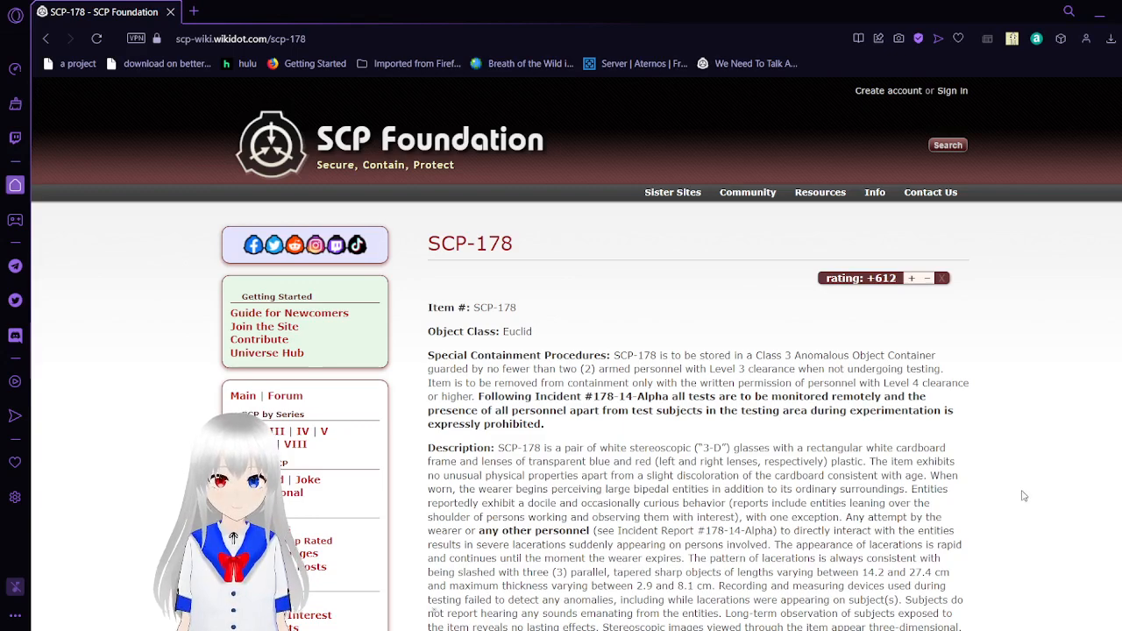
Step: Scroll through the containment procedures and description until Addendum #1 is in view
scroll(down, 3)
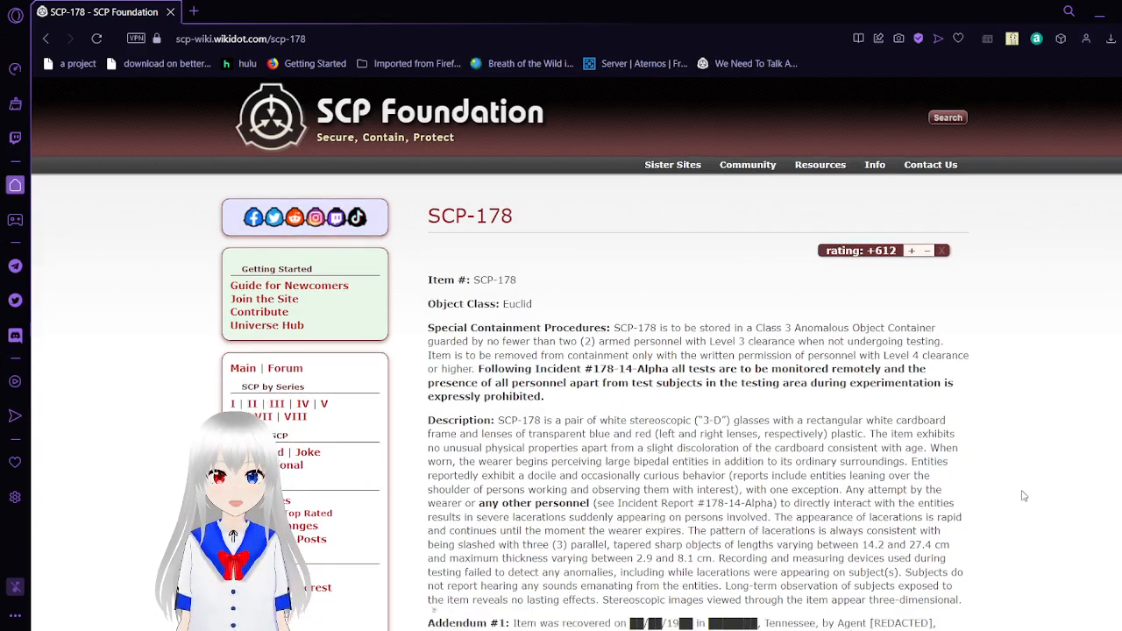
scroll(down, 3)
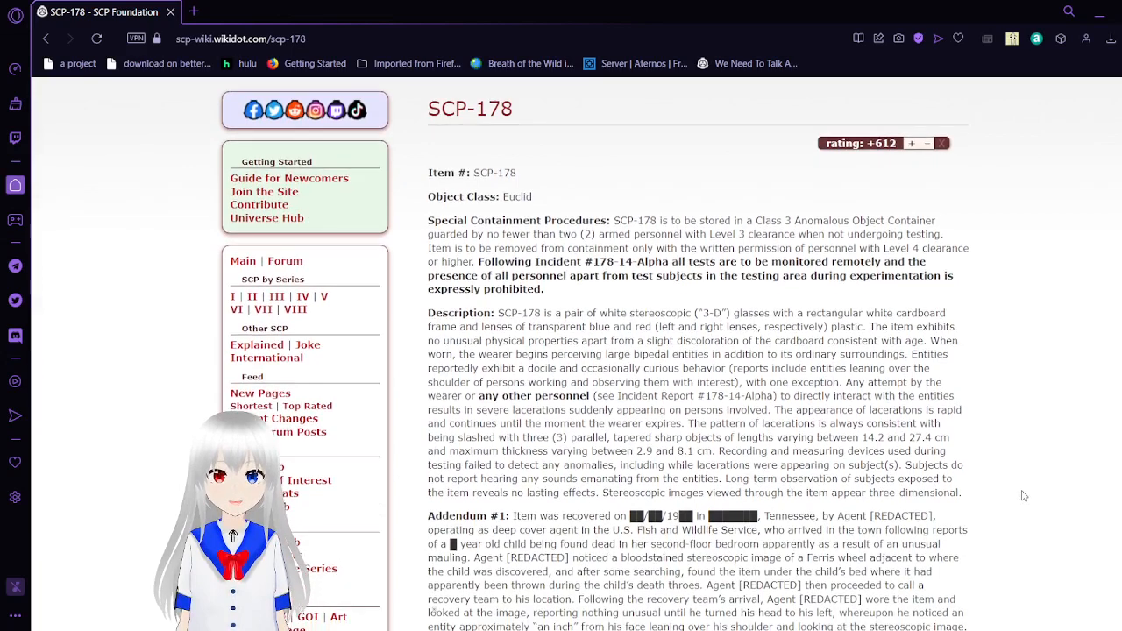
scroll(down, 3)
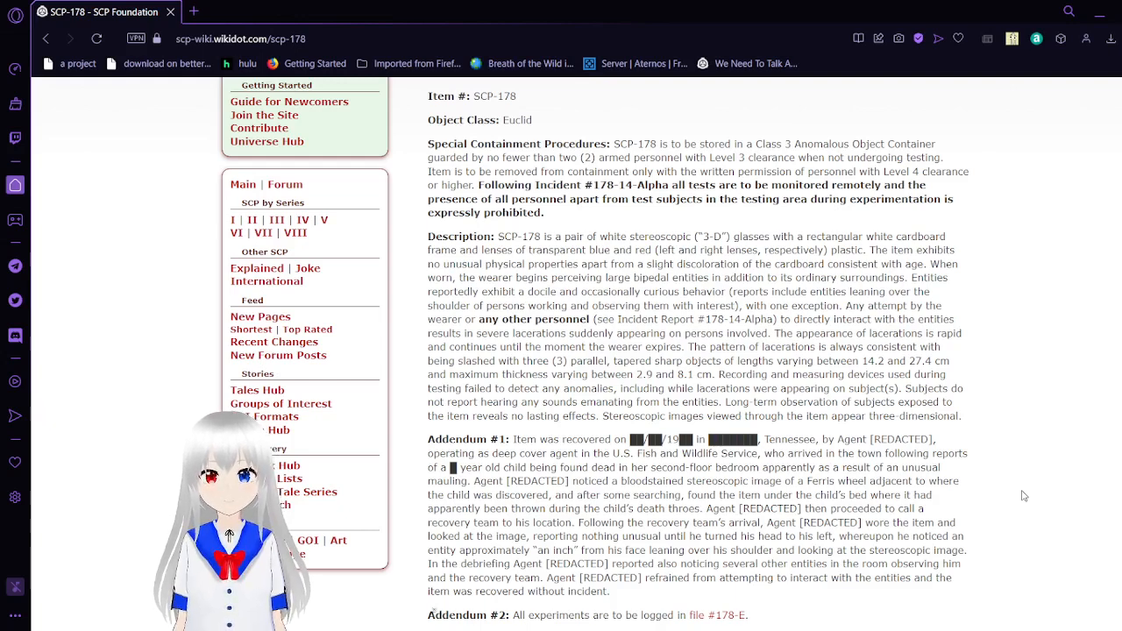
Step: Scroll on past Addendum #2 to Addendum #3 and its disciplinary warning
scroll(down, 3)
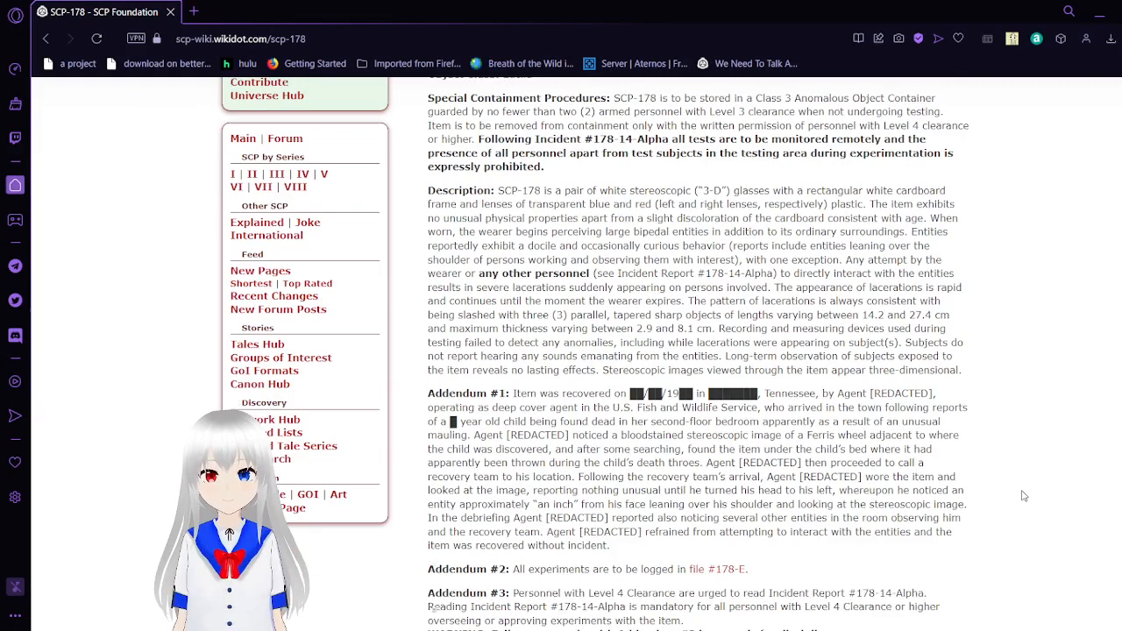
scroll(down, 3)
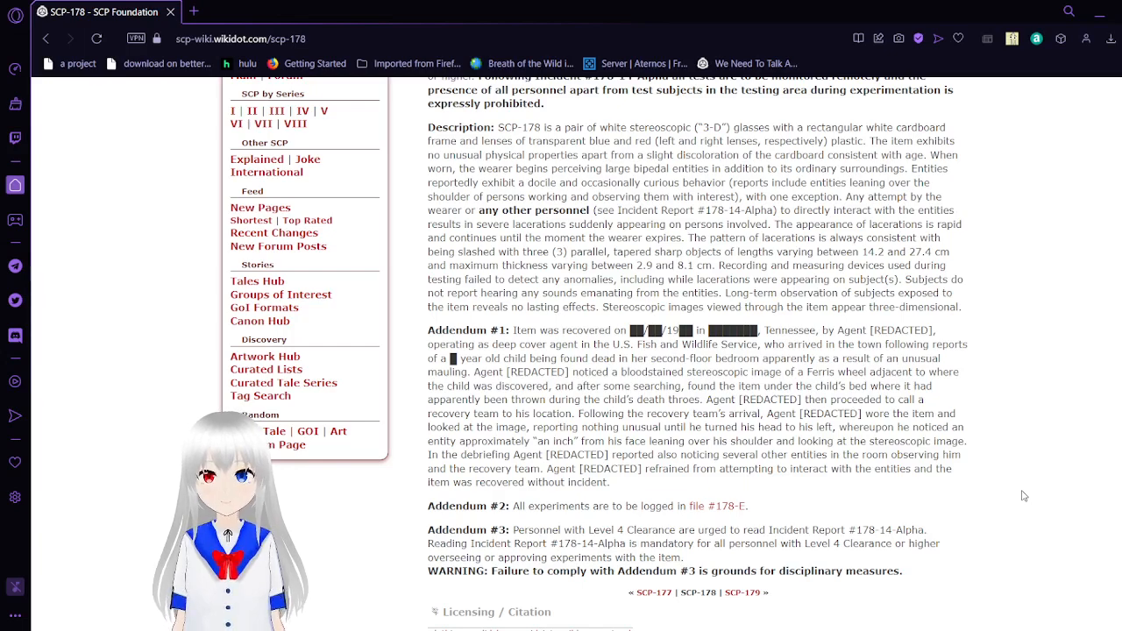
Step: Scroll to the page bottom showing the Licensing / Citation section, tags and page info
scroll(down, 3)
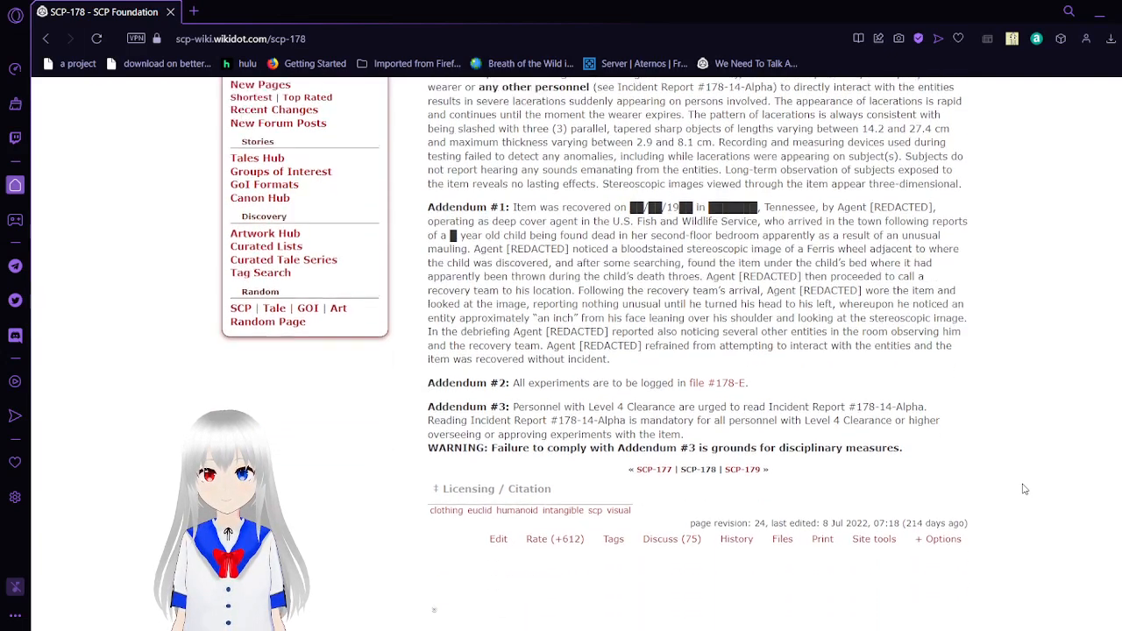
scroll(down, 3)
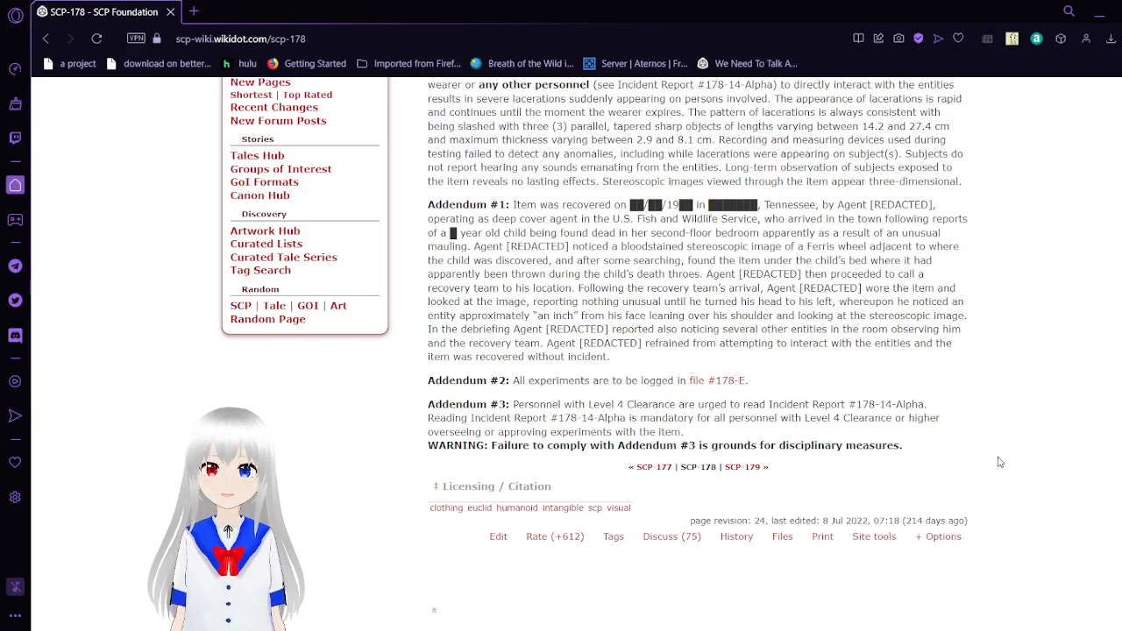
mouse_move(715, 386)
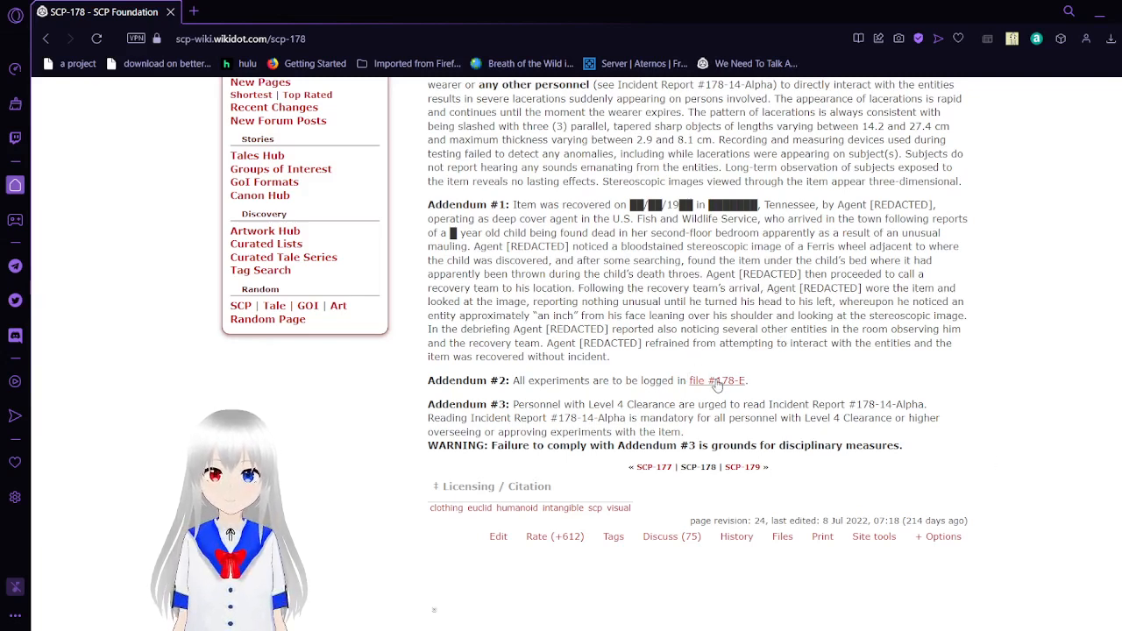
Step: View the File #178-E log's first experiment in a new tab, then return to SCP-178
click(717, 381)
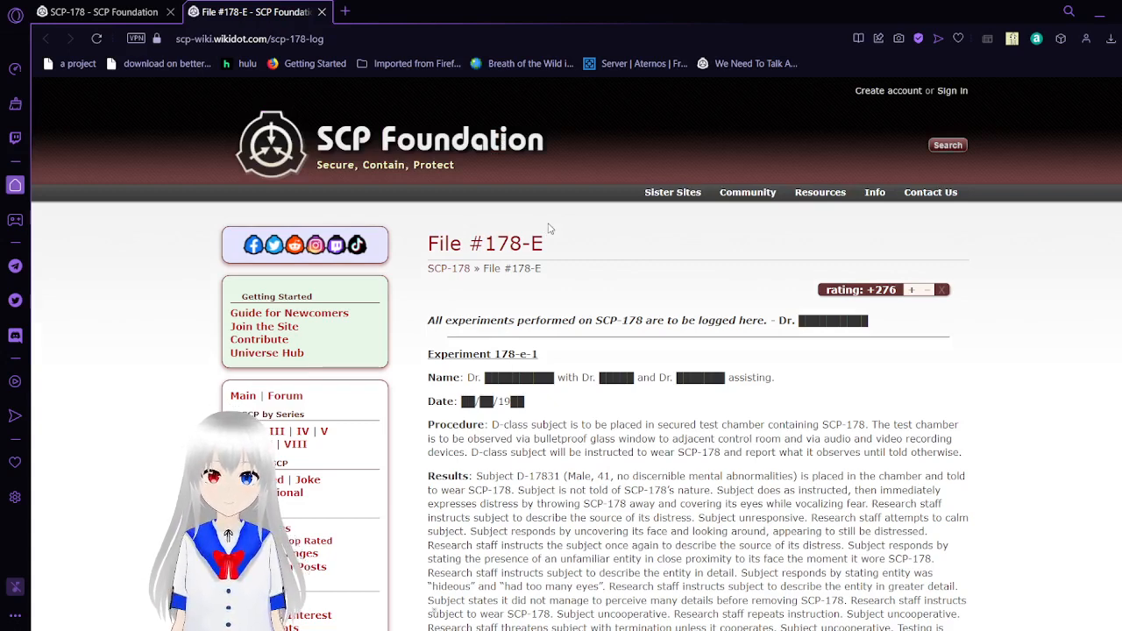
mouse_move(635, 288)
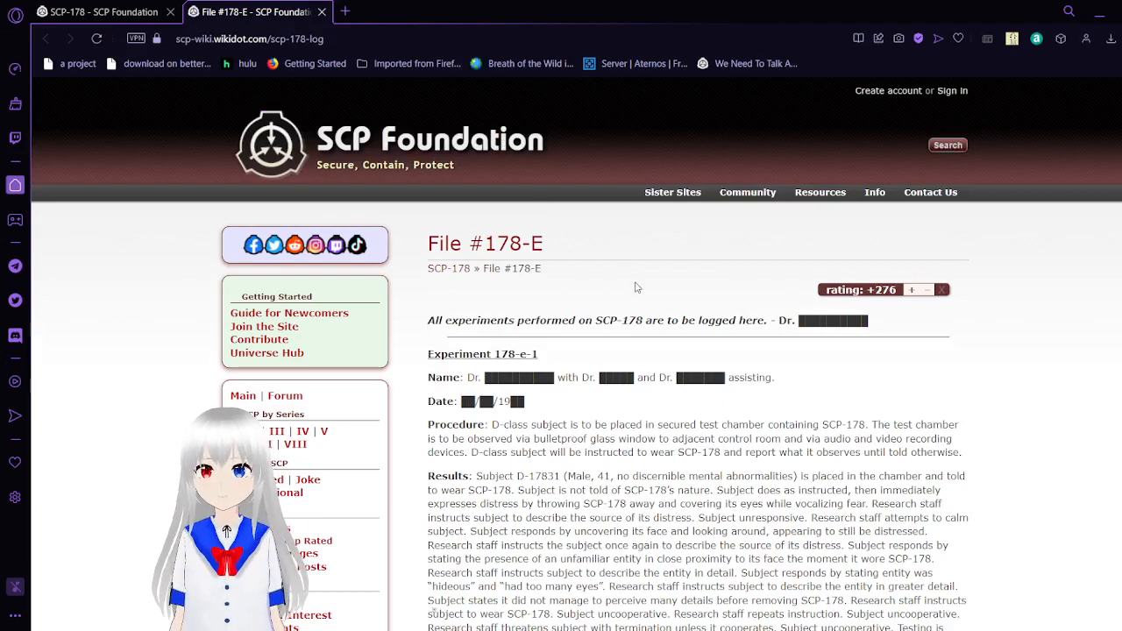
scroll(down, 3)
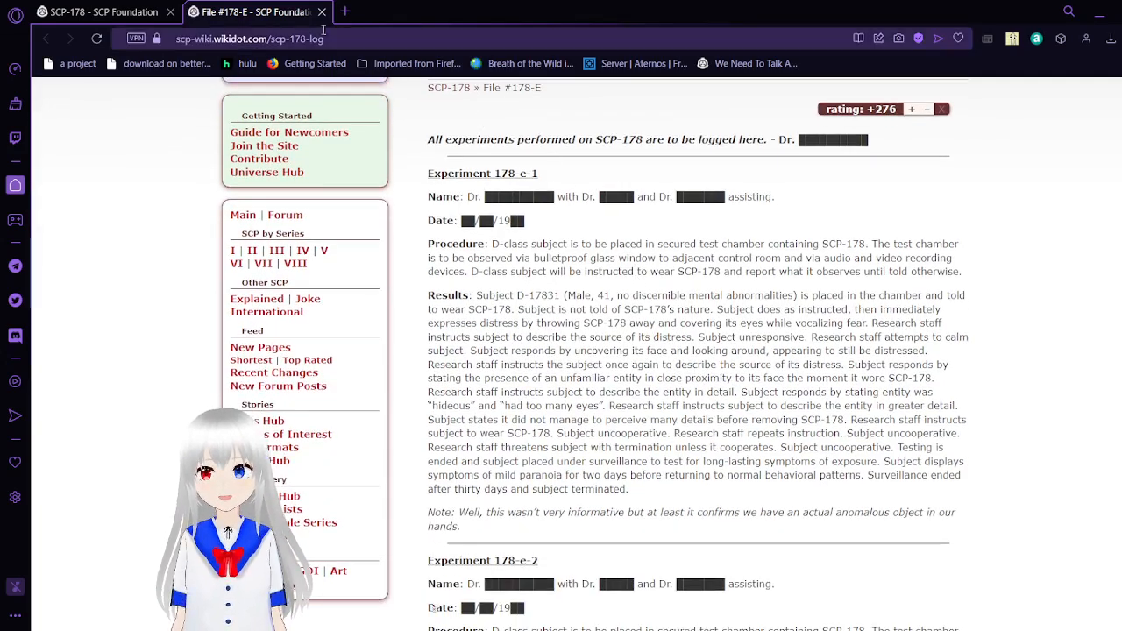
click(321, 12)
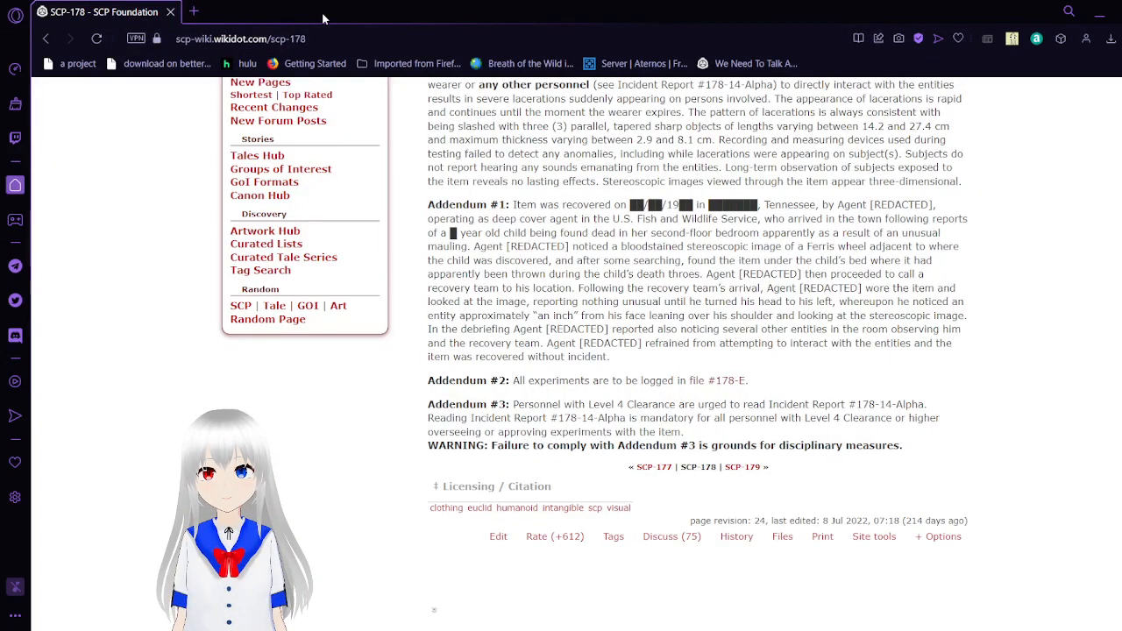